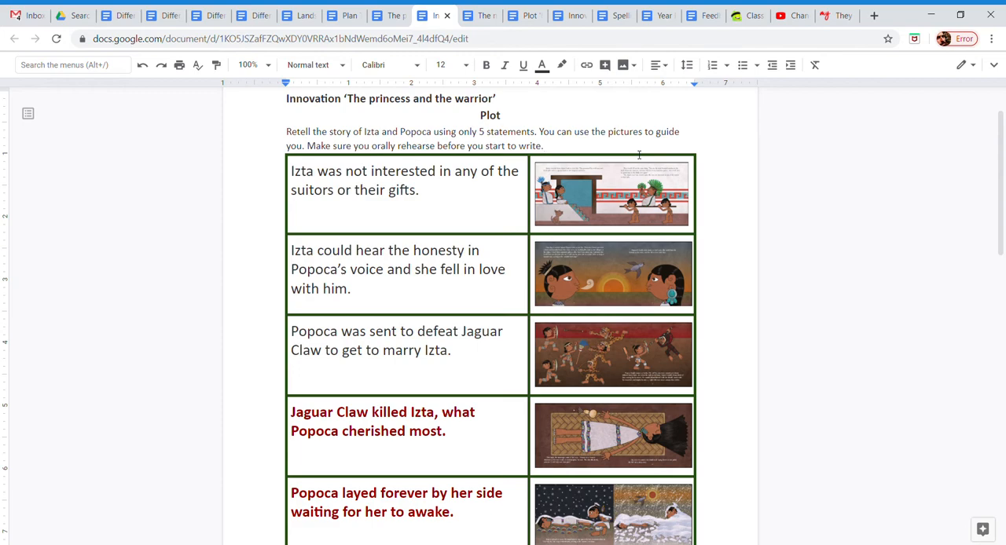
Step: Select the red example statements in the plot table's statement cells for erasing
{"action": "scroll", "scroll_direction": "down", "scroll_amount": 3}
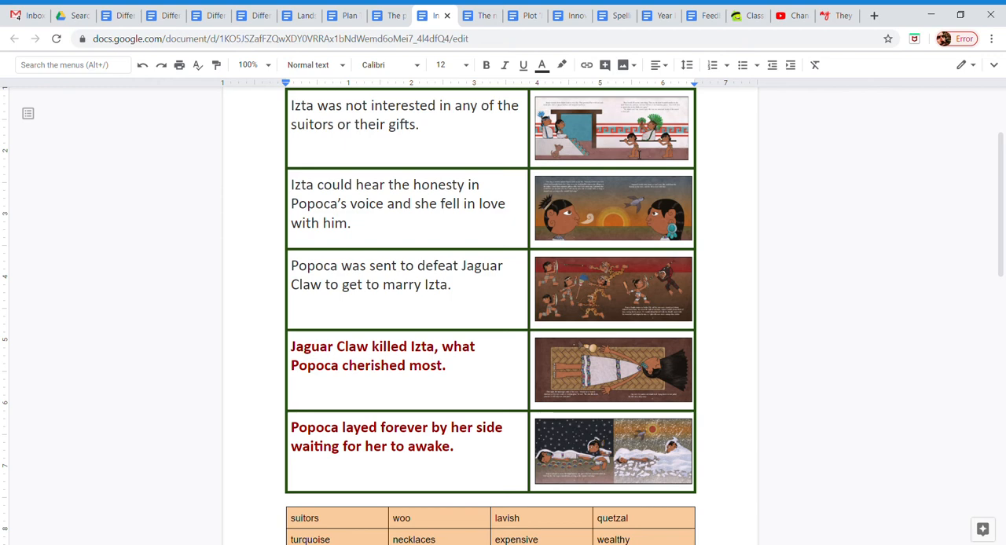
{"action": "mouse_move", "coordinate": [651, 123]}
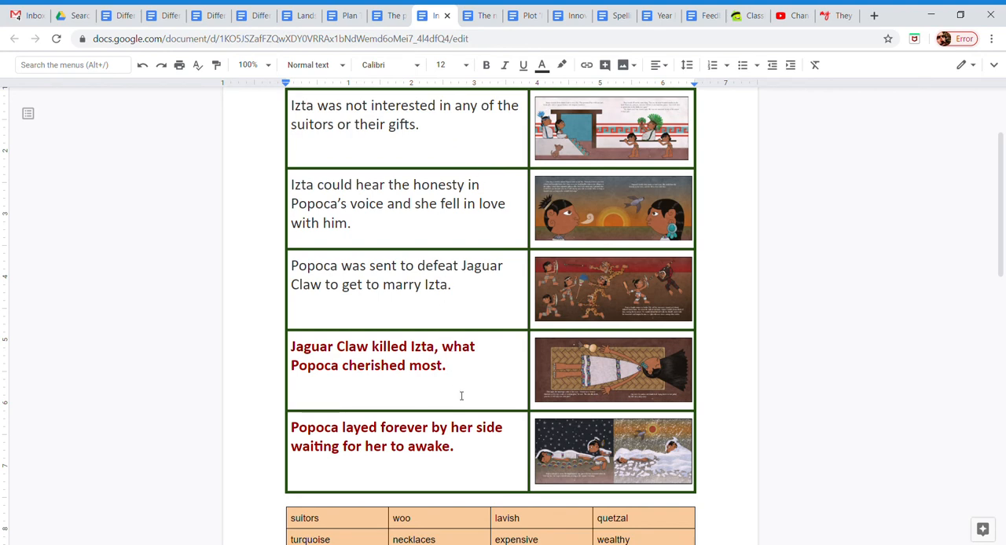
{"action": "mouse_move", "coordinate": [469, 441]}
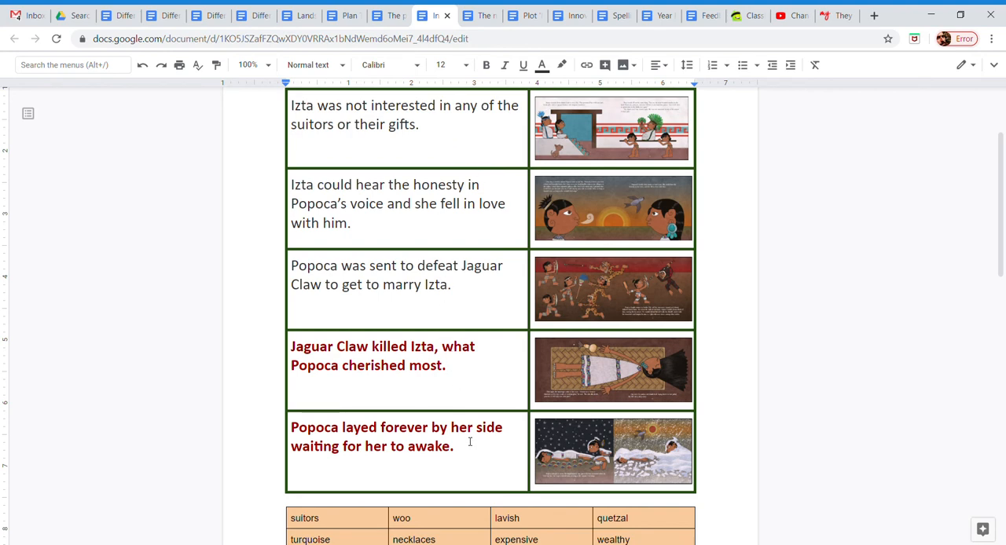
{"action": "mouse_move", "coordinate": [421, 234]}
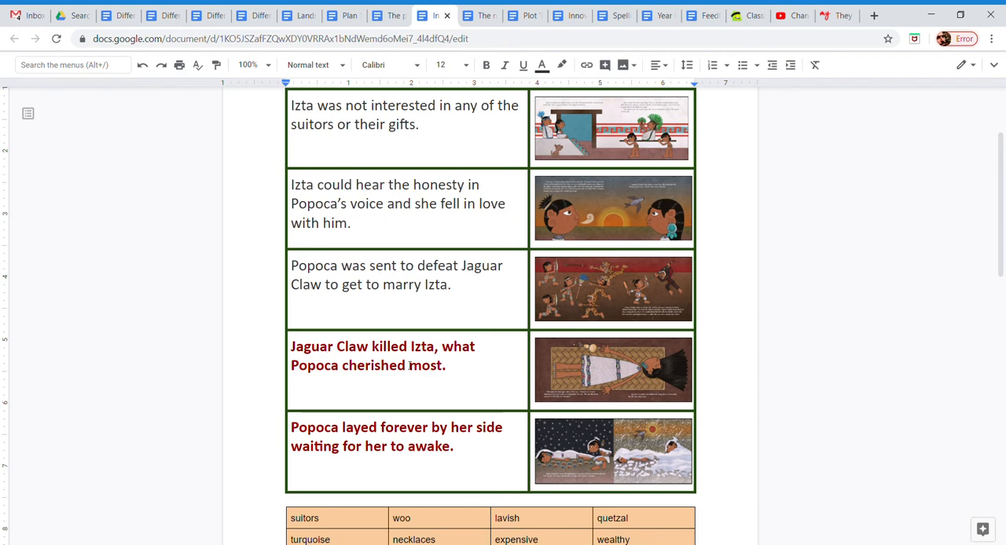
{"action": "left_click", "coordinate": [452, 446]}
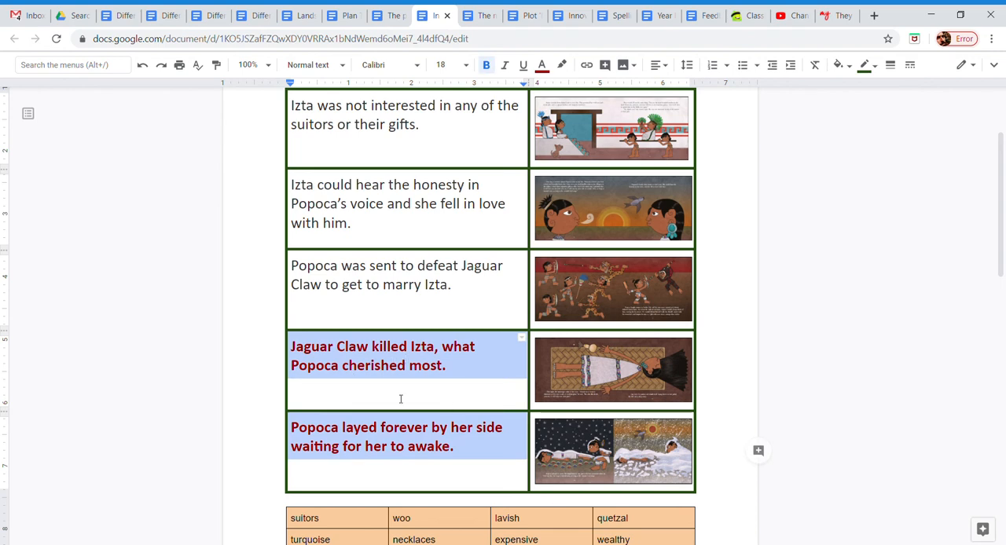
{"action": "mouse_move", "coordinate": [445, 412]}
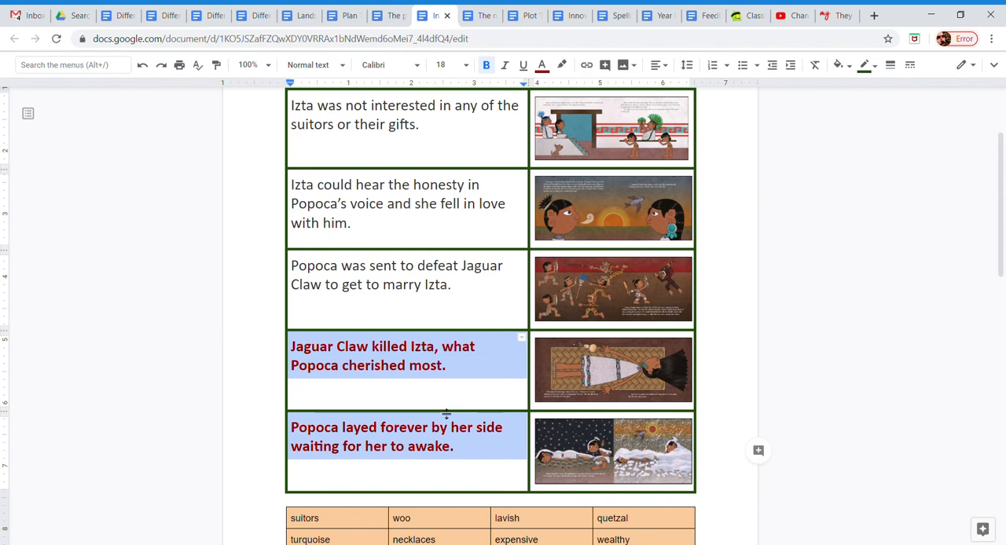
{"action": "mouse_move", "coordinate": [412, 148]}
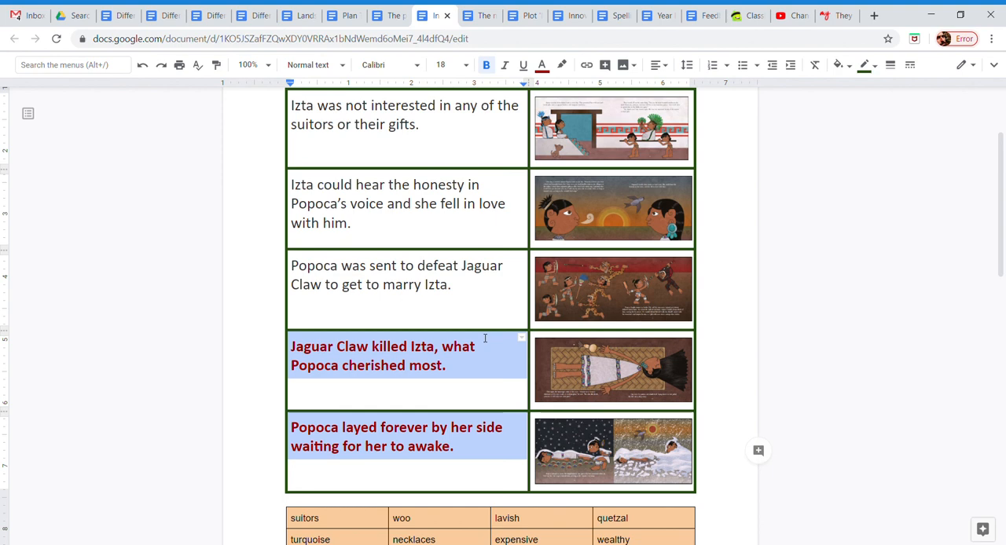
{"action": "mouse_move", "coordinate": [379, 389]}
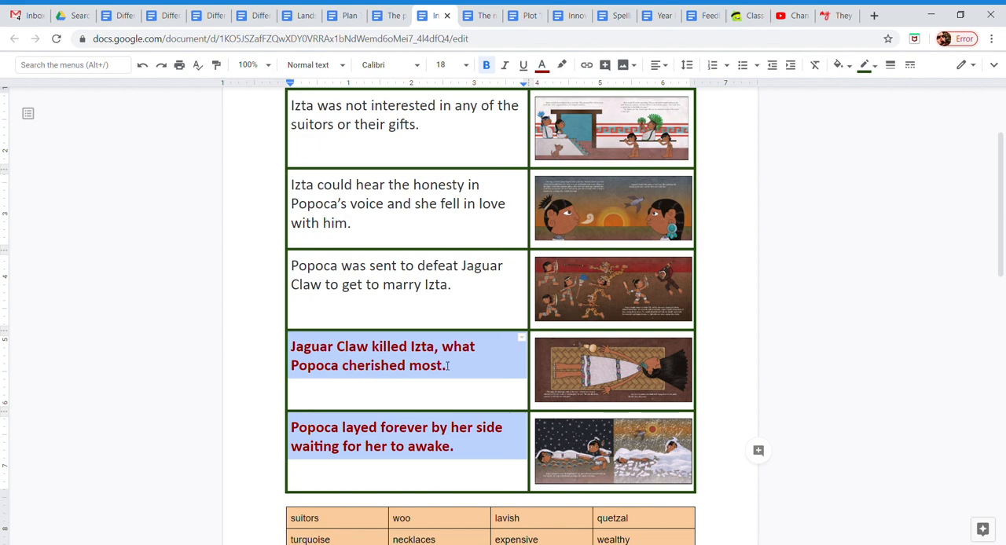
{"action": "scroll", "scroll_direction": "down", "scroll_amount": 3}
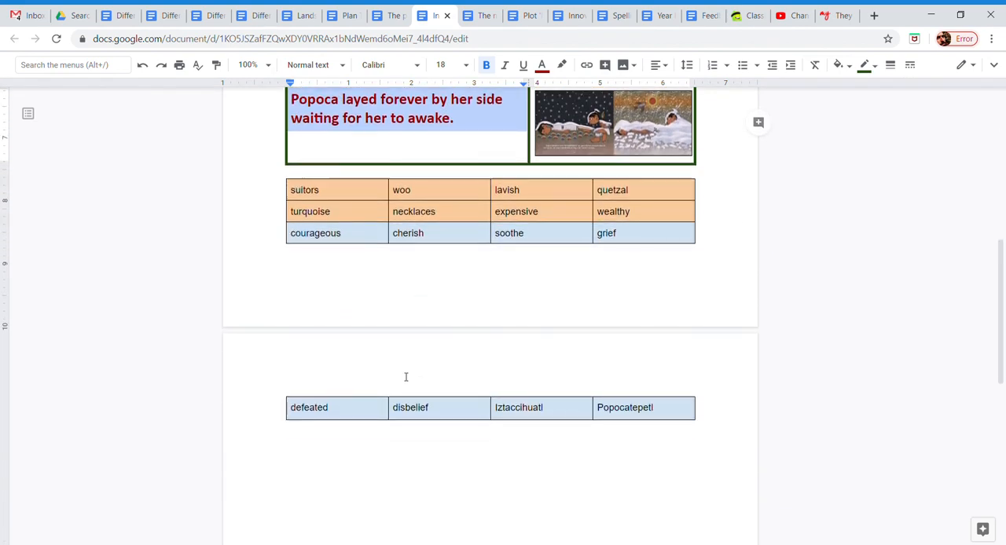
{"action": "scroll", "scroll_direction": "up", "scroll_amount": 3}
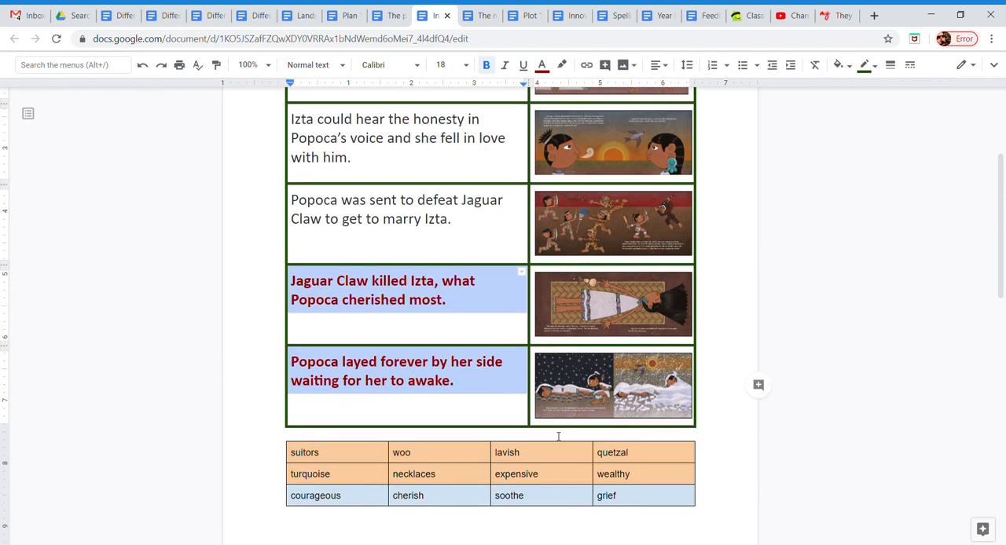
{"action": "scroll", "scroll_direction": "up", "scroll_amount": 3}
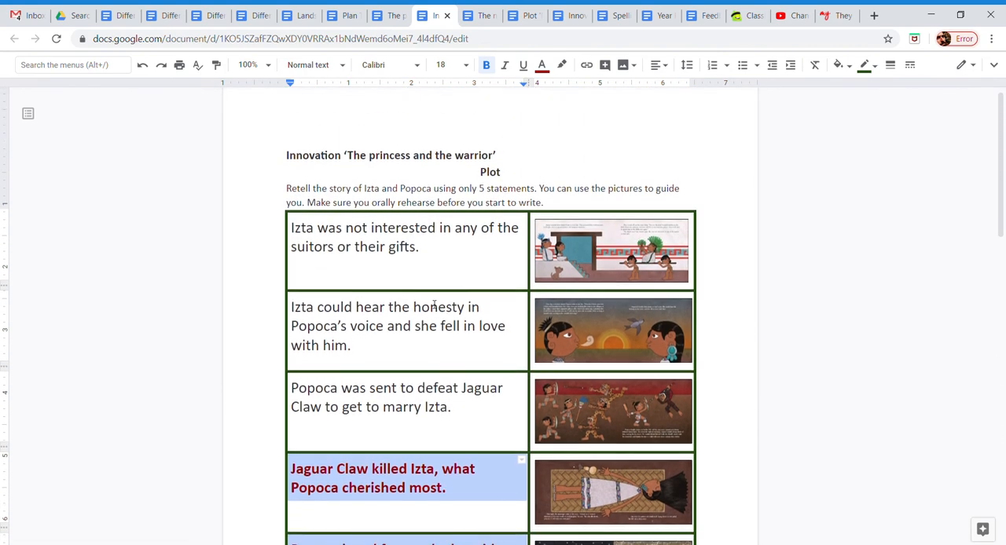
{"action": "scroll", "scroll_direction": "down", "scroll_amount": 3}
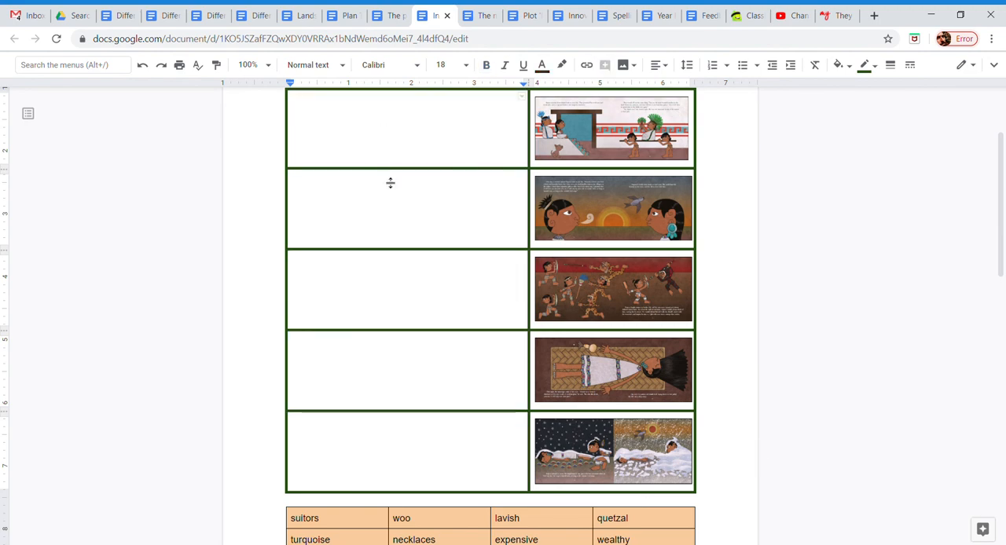
Step: Clear the five selected statements, leaving blank cells beside the story pictures
{"action": "scroll", "scroll_direction": "up", "scroll_amount": 3}
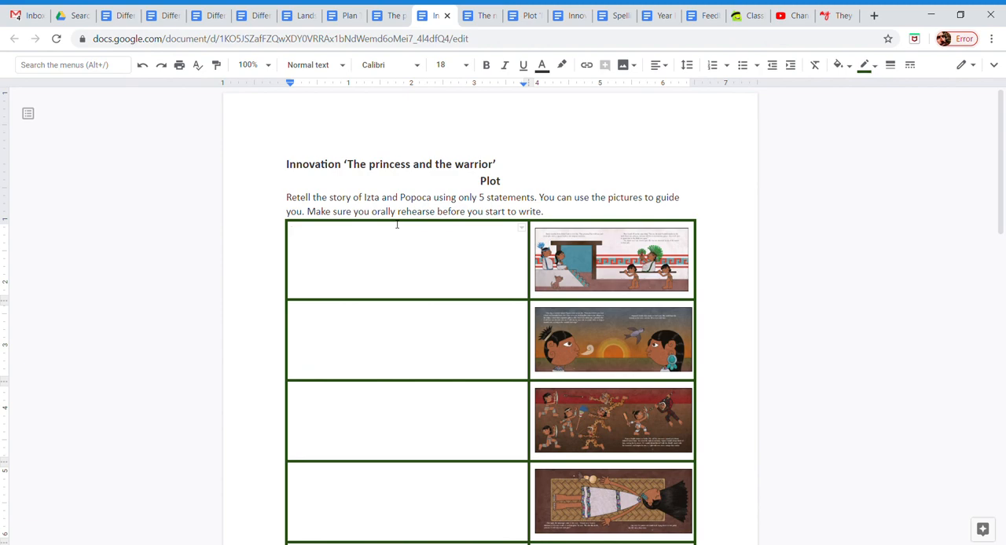